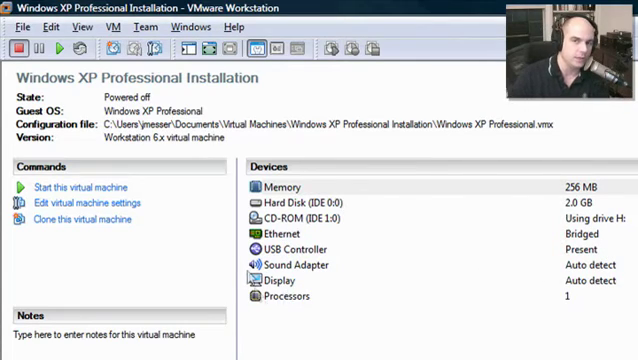
pyautogui.moveTo(92, 189)
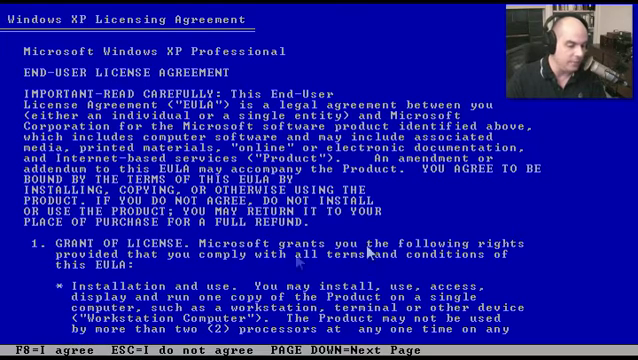
pyautogui.moveTo(390, 271)
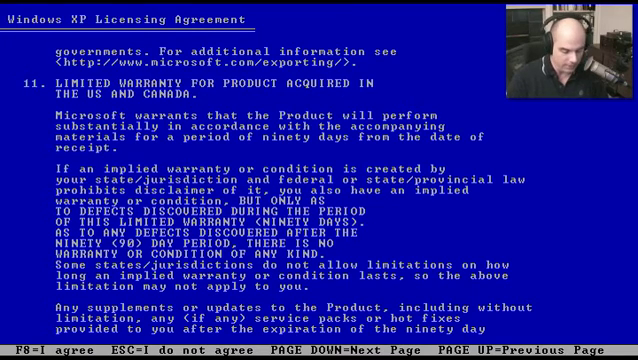
# Agree to the Windows XP license agreement with F8
pyautogui.press('f8')
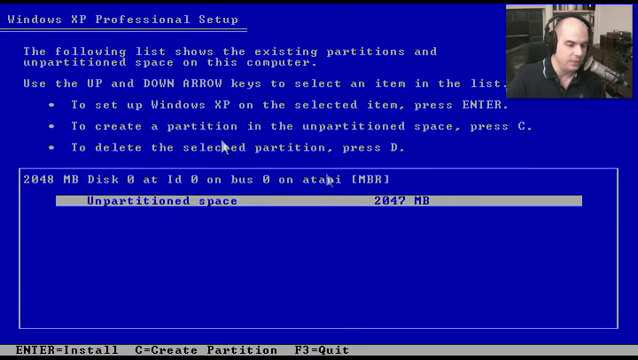
pyautogui.moveTo(48, 230)
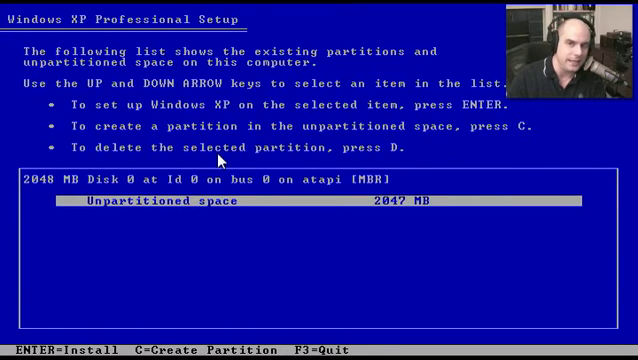
# Create a partition in the 2047 MB unpartitioned space for Windows XP
pyautogui.press('c')
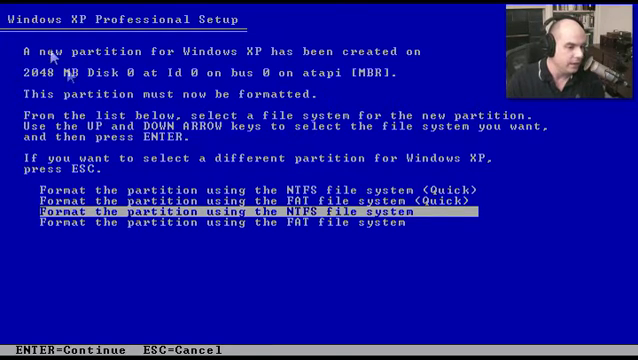
pyautogui.moveTo(360, 90)
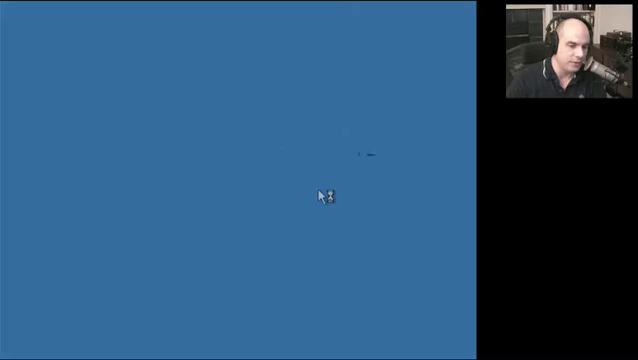
pyautogui.moveTo(237, 171)
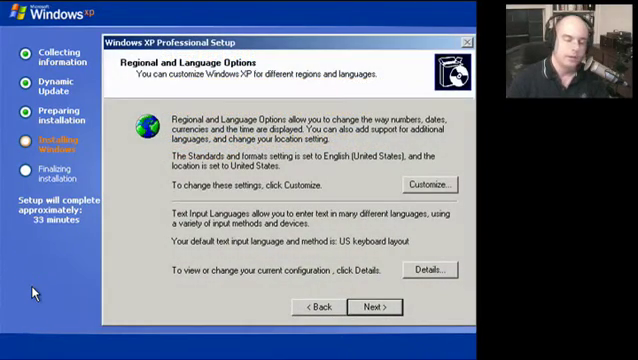
pyautogui.moveTo(156, 211)
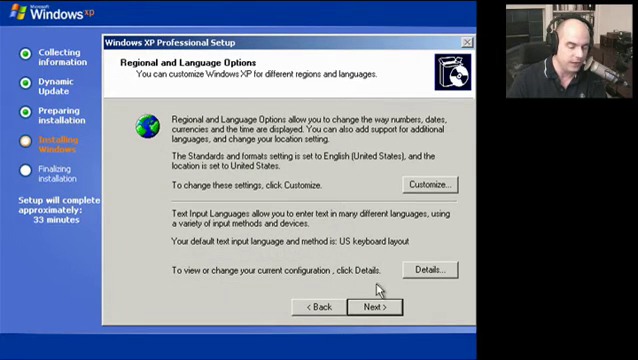
# Continue past Regional and Language Options with English (United States) and US keyboard defaults
pyautogui.click(375, 307)
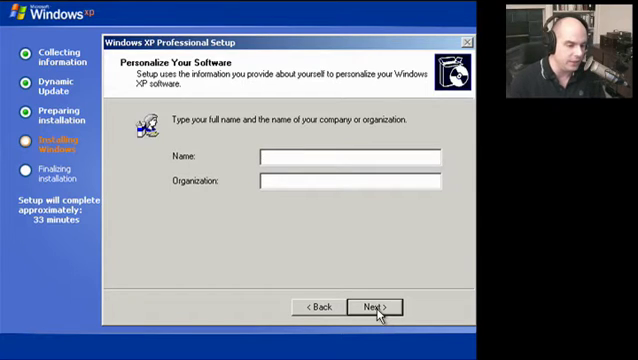
# Enter 'Professor' as the owner name and submit the personalization page
pyautogui.write('Professor Messer')
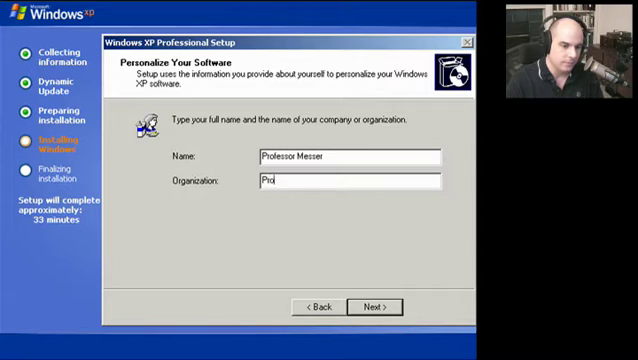
pyautogui.click(368, 306)
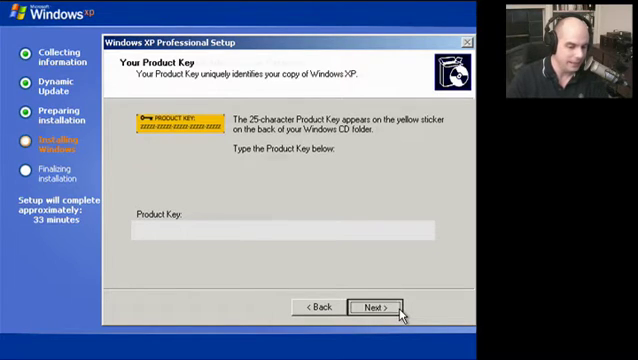
# Skip the product key page and name the computer XPINSTALL
pyautogui.click(373, 305)
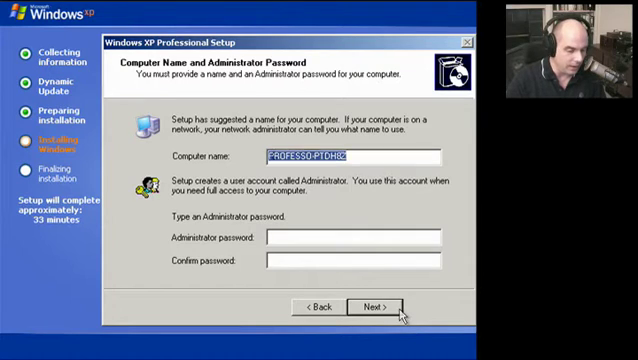
pyautogui.write('XP')
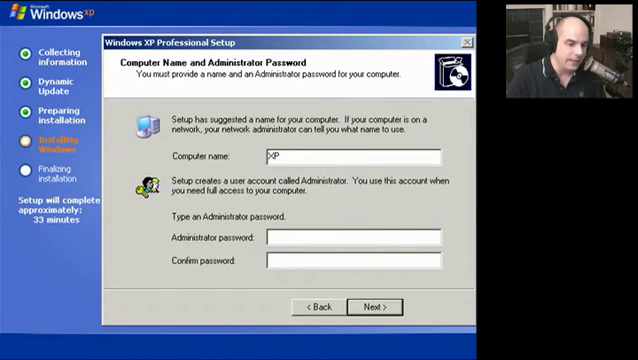
pyautogui.write('INSTALL')
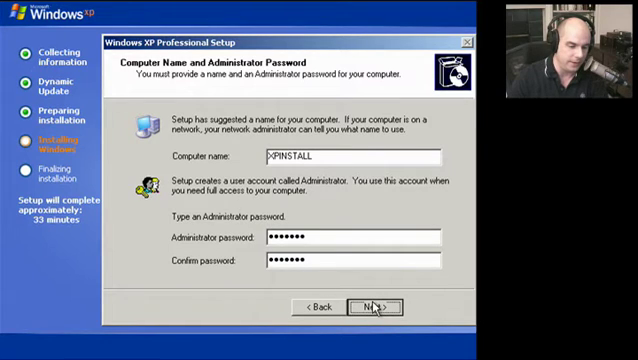
# Submit computer name and password, then choose (GMT-05:00) Eastern Time (US & Canada)
pyautogui.click(372, 306)
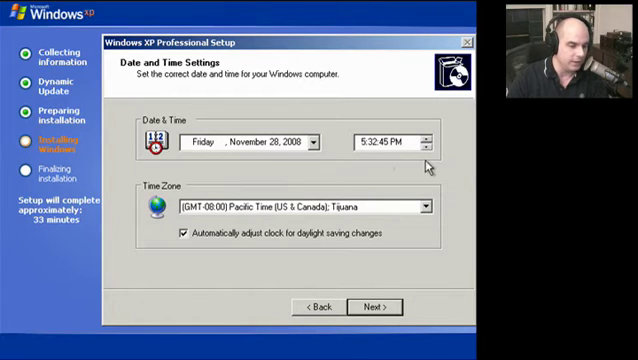
pyautogui.click(428, 207)
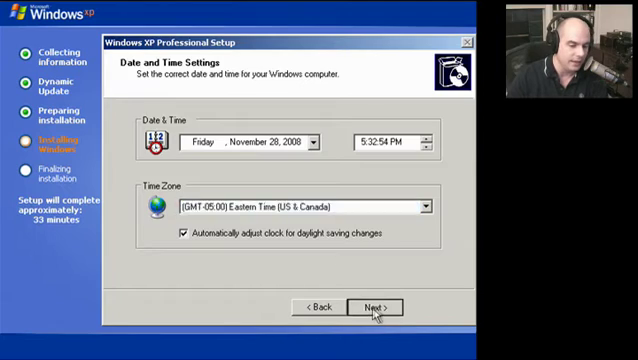
# Confirm the date and time, then keep Typical networking settings
pyautogui.click(368, 306)
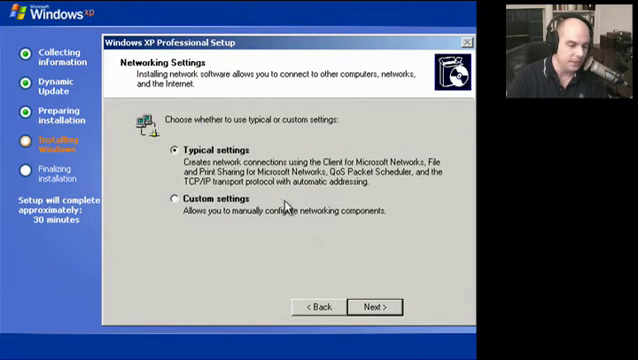
pyautogui.moveTo(327, 188)
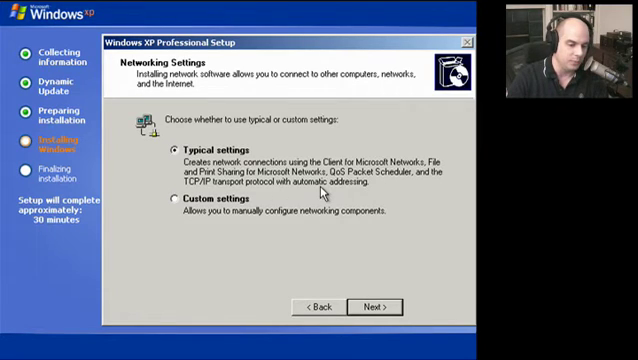
pyautogui.moveTo(355, 304)
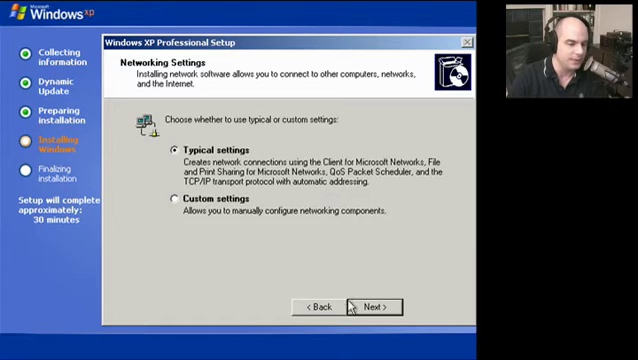
pyautogui.click(364, 305)
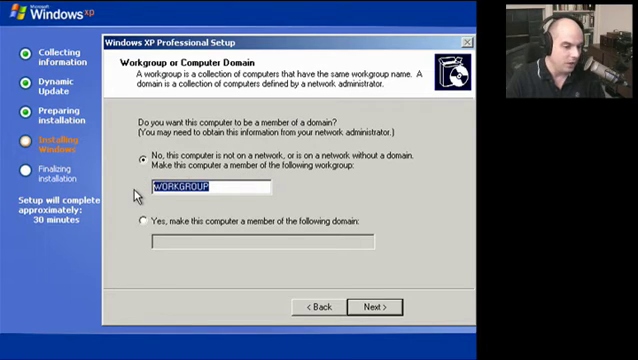
# Type PEGASUS as the workgroup name in place of WORKGROUP
pyautogui.write('PEGA')
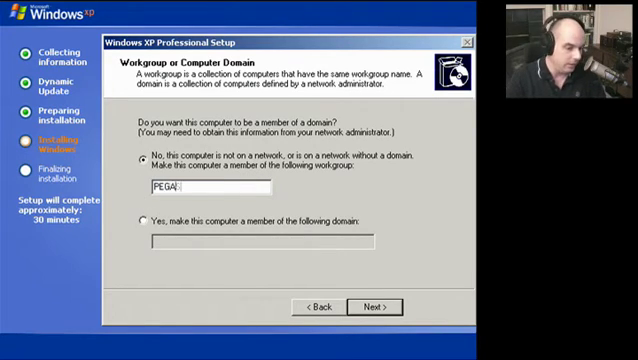
pyautogui.write('SUS')
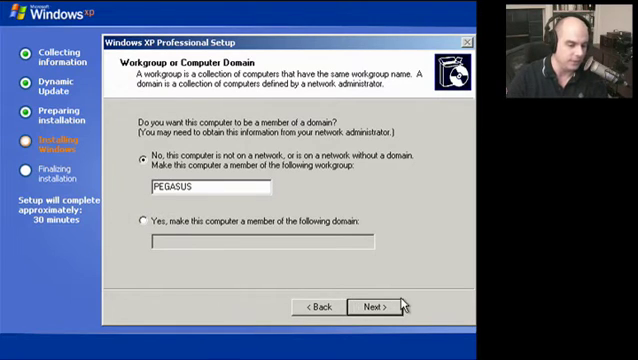
pyautogui.click(373, 302)
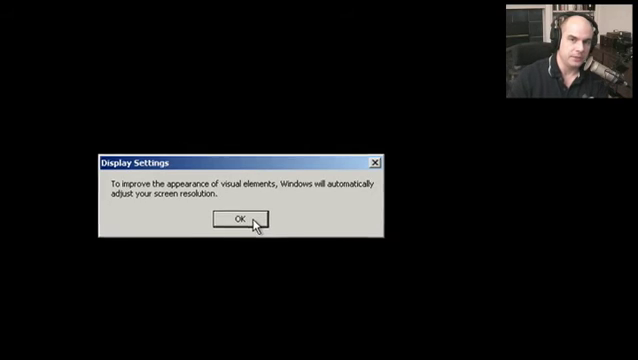
# OK the Display Settings and Monitor Settings prompts to keep the adjusted resolution
pyautogui.click(238, 218)
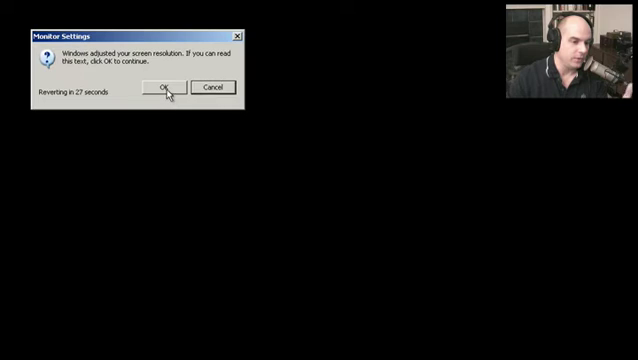
pyautogui.click(162, 89)
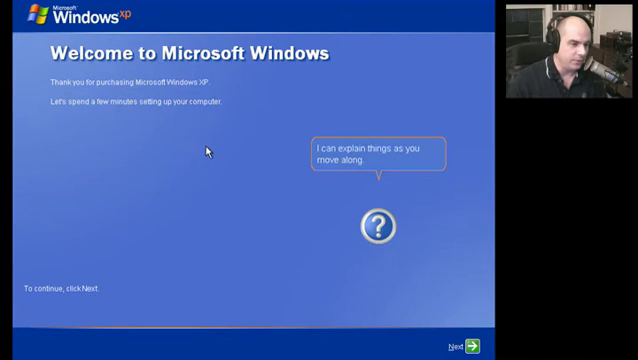
pyautogui.moveTo(349, 307)
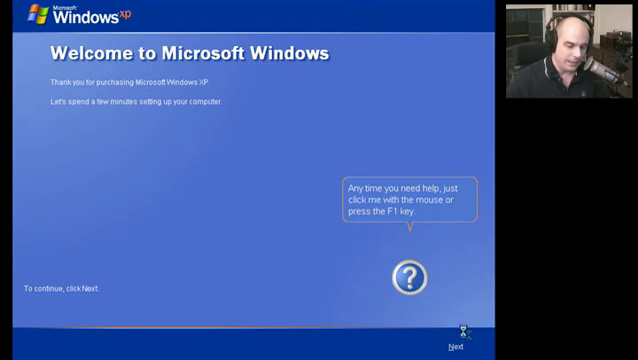
# Click Next on the Welcome to Microsoft Windows screen
pyautogui.click(463, 340)
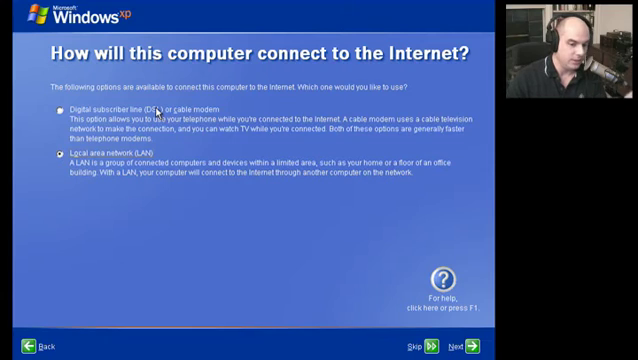
pyautogui.moveTo(207, 253)
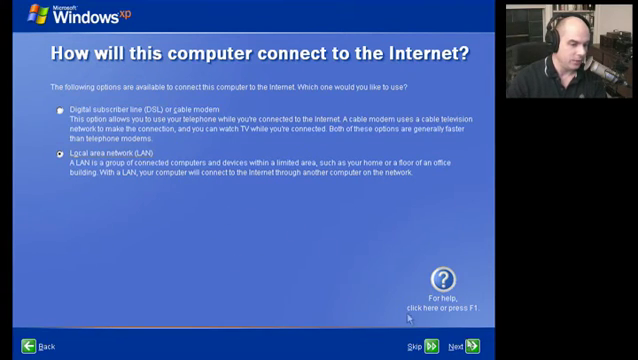
# Accept the local area network connection and obtain both IP address and DNS automatically
pyautogui.click(464, 344)
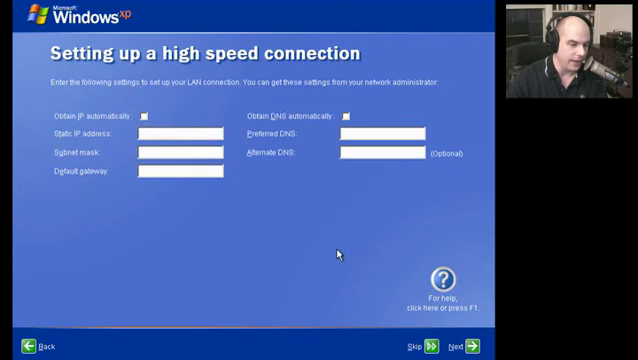
pyautogui.click(124, 116)
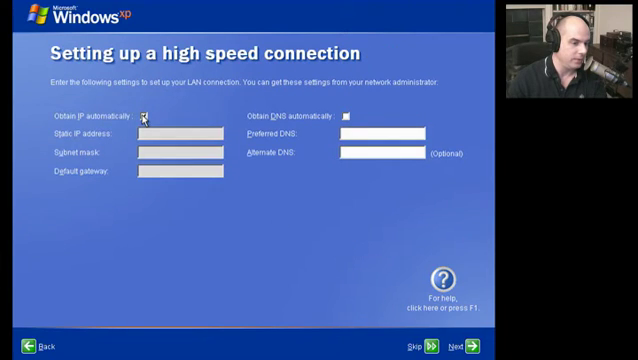
pyautogui.click(353, 112)
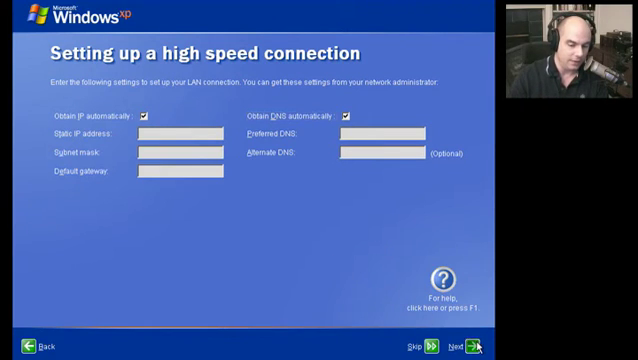
pyautogui.moveTo(307, 272)
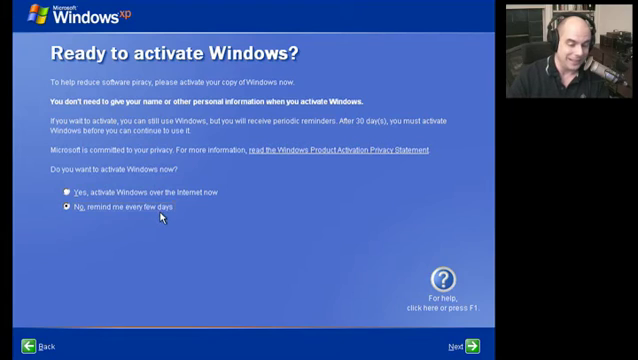
pyautogui.moveTo(336, 266)
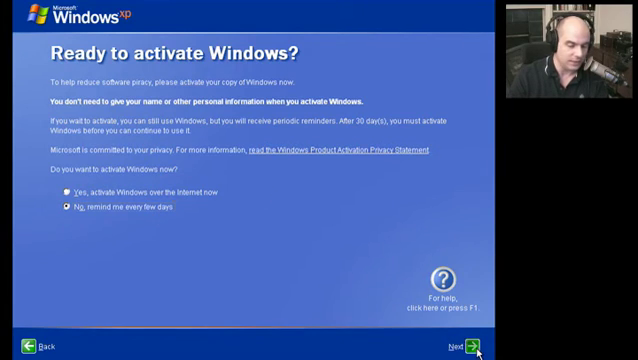
# Skip Windows activation with 'No, remind me every few days' and continue
pyautogui.click(472, 344)
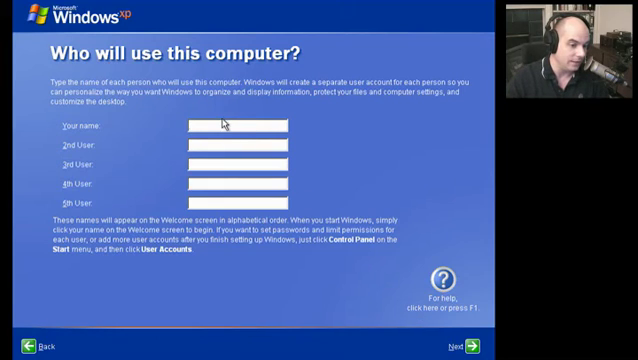
# Create the user account 'Professor Messer' and continue
pyautogui.write('Prof')
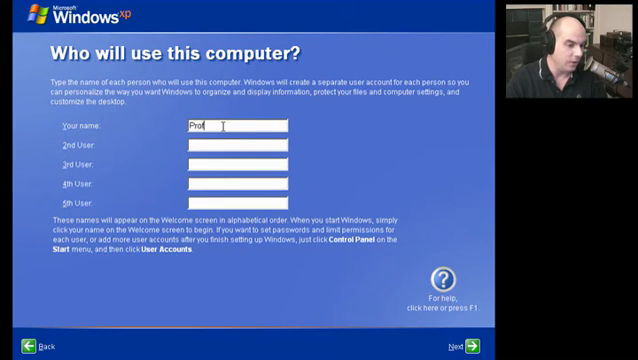
pyautogui.write('essor Messer')
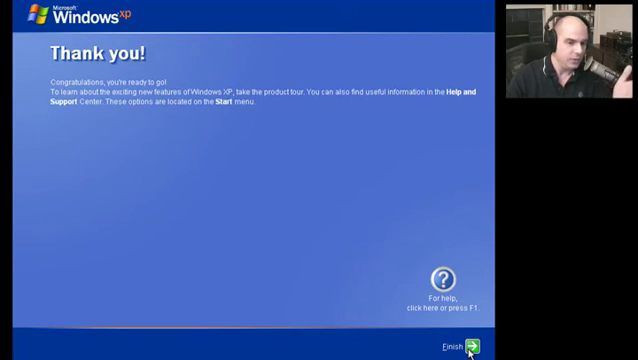
pyautogui.click(454, 346)
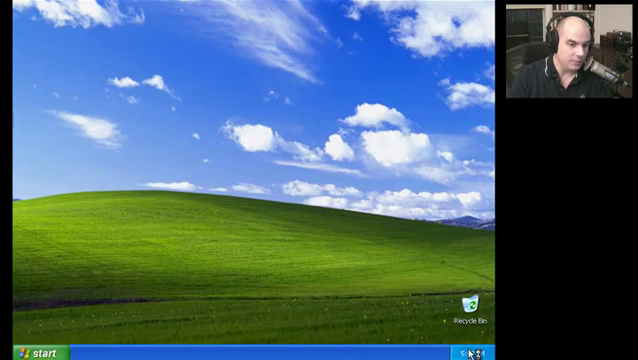
# Open the Start menu on the Windows XP desktop
pyautogui.click(25, 352)
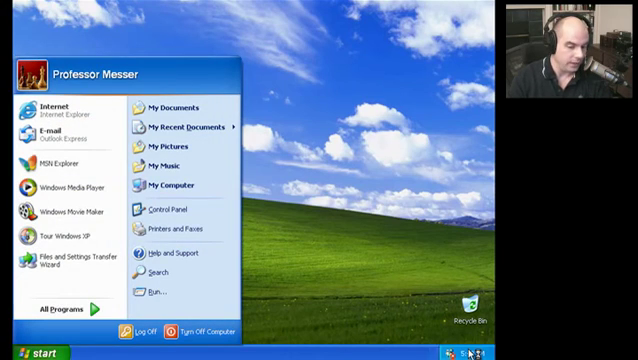